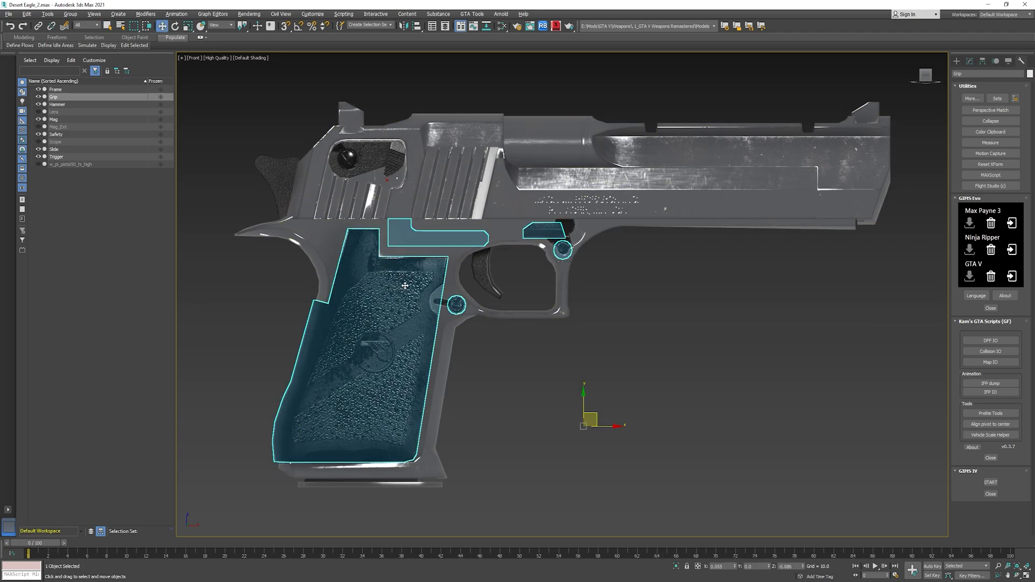
pyautogui.moveTo(387, 270)
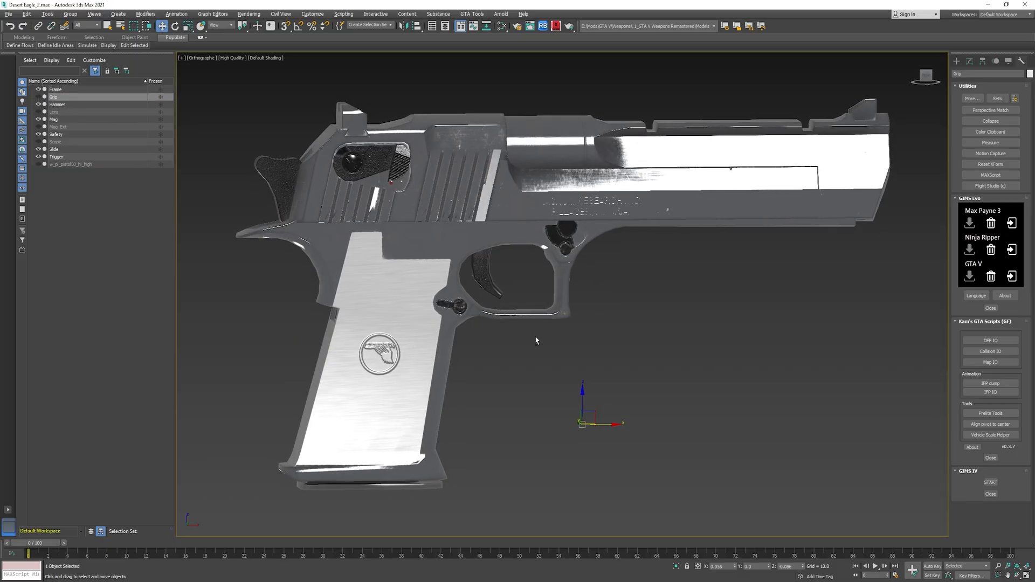
# Flip between Desert_Eagle_D and the darker Desert_Eagle_B texture, ending on B
pyautogui.moveTo(534, 340); pyautogui.dragTo(557, 311)
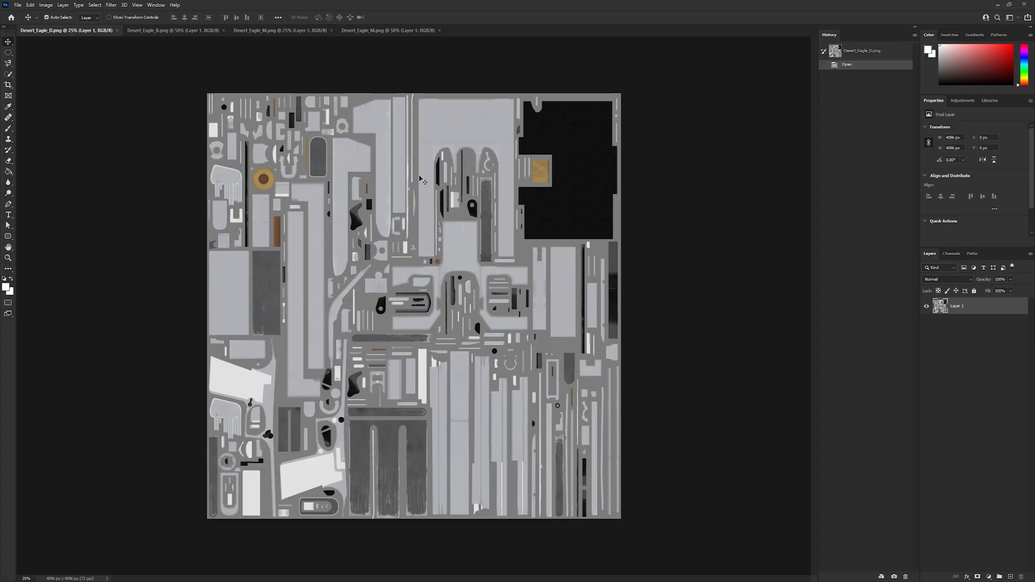
pyautogui.moveTo(187, 63)
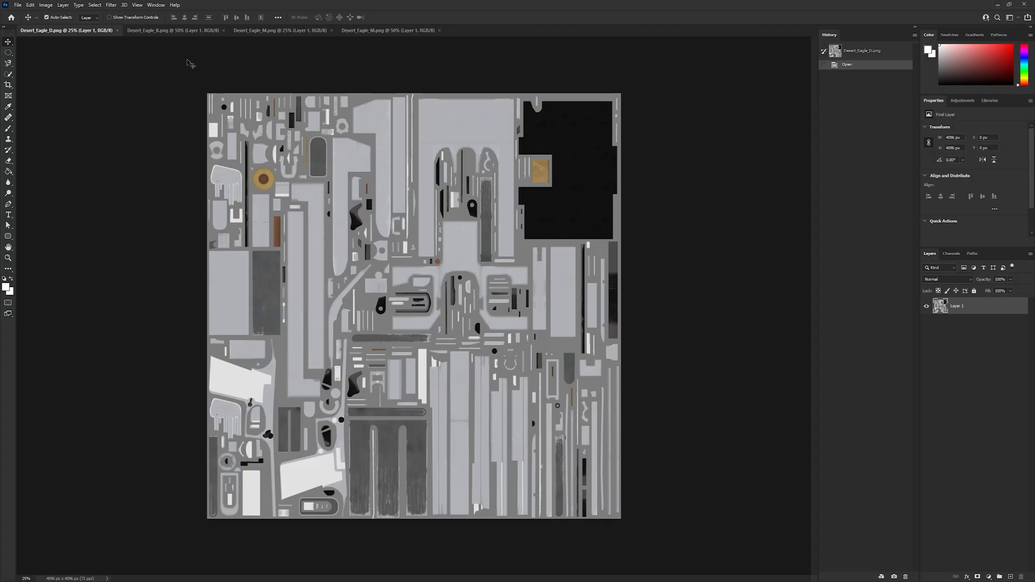
pyautogui.click(167, 32)
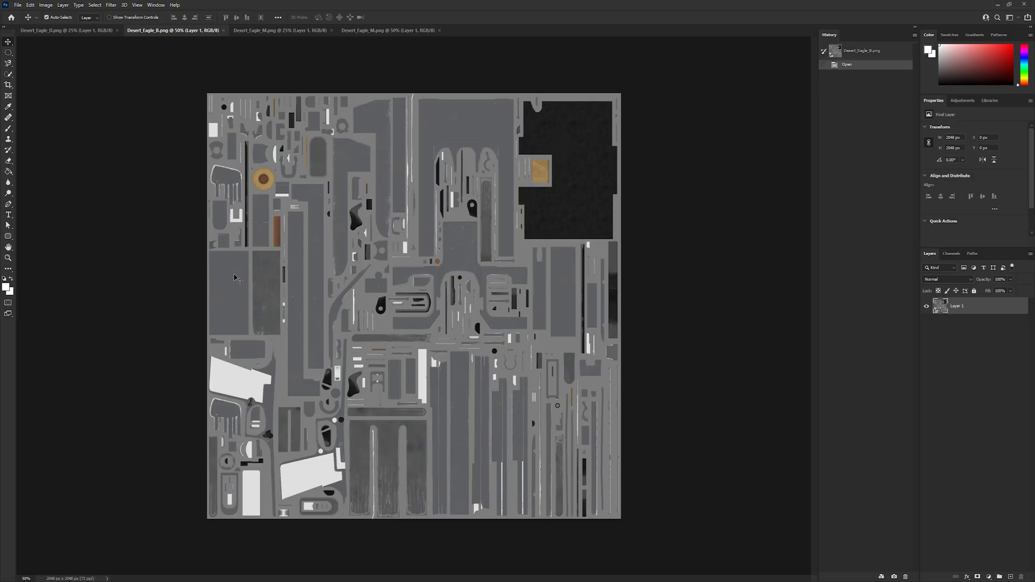
pyautogui.moveTo(234, 280)
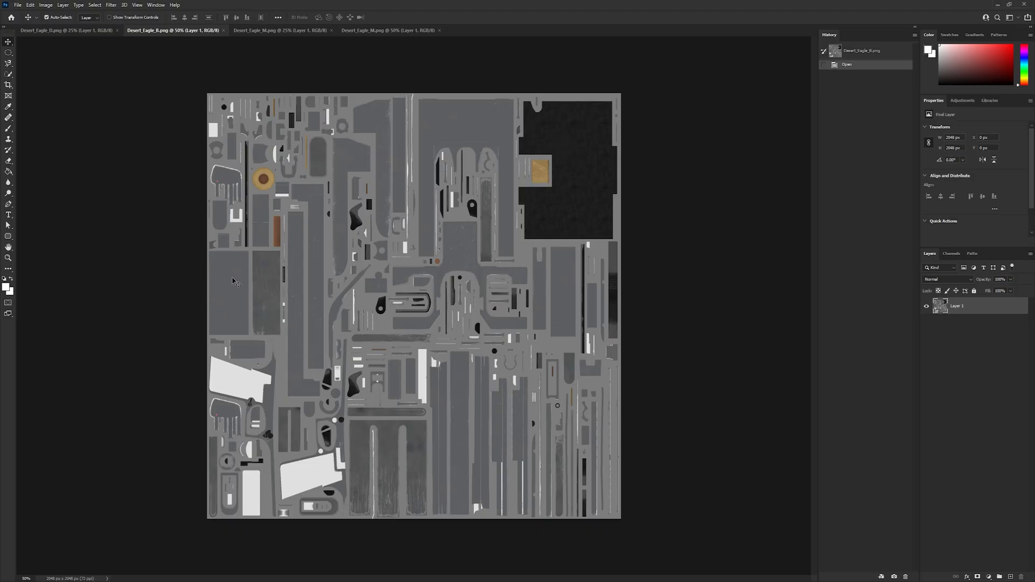
pyautogui.click(59, 32)
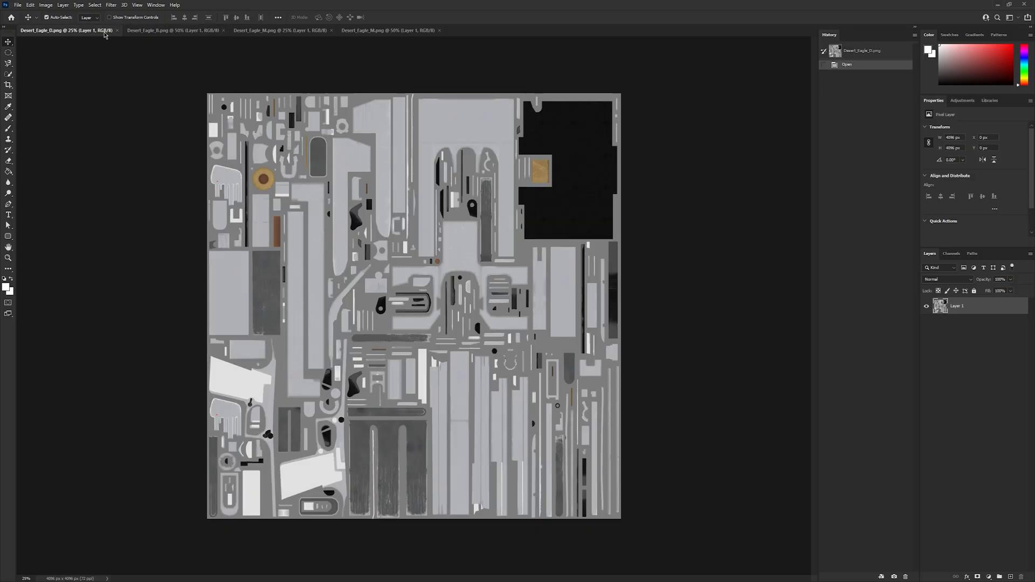
pyautogui.click(167, 31)
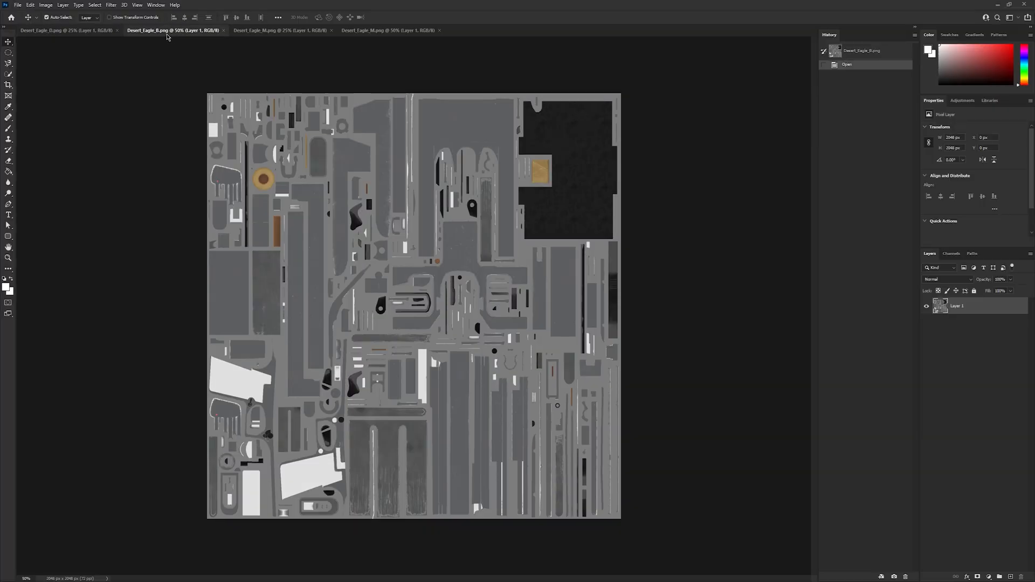
pyautogui.moveTo(224, 279)
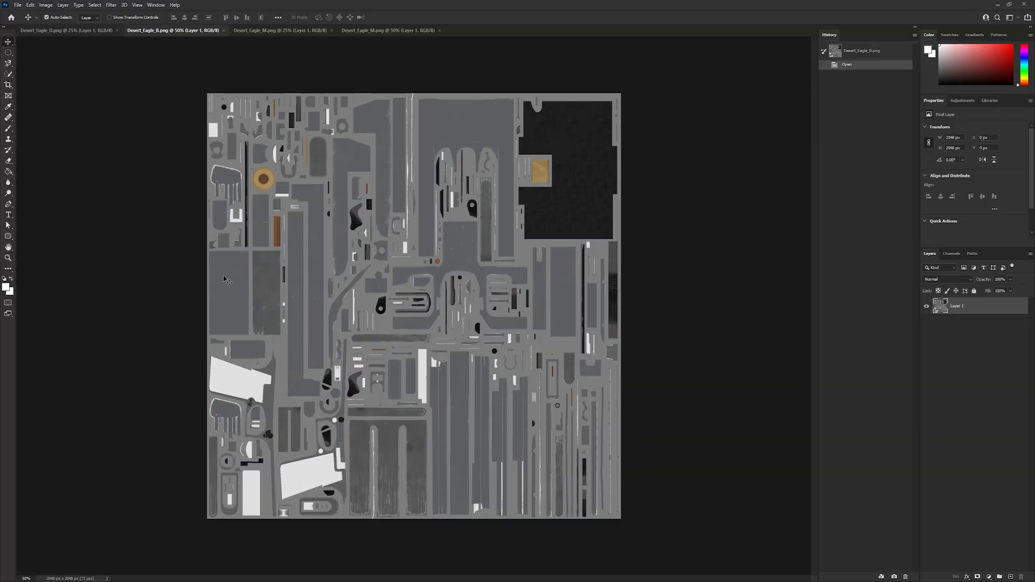
pyautogui.moveTo(285, 47)
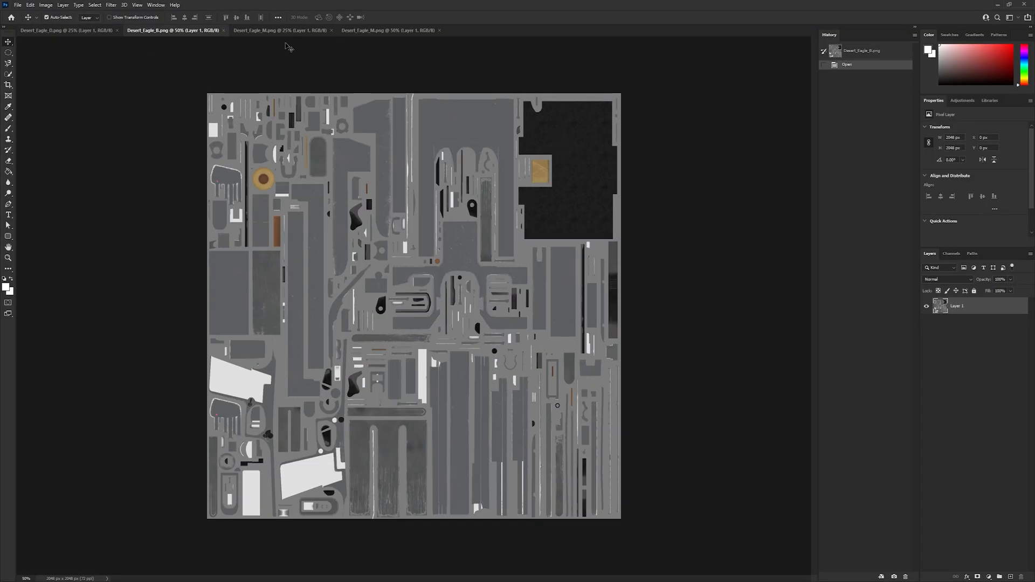
# Compare the black-and-white mask and grey Desert_Eagle_M with the diffuse, ending on the grey M map
pyautogui.click(278, 30)
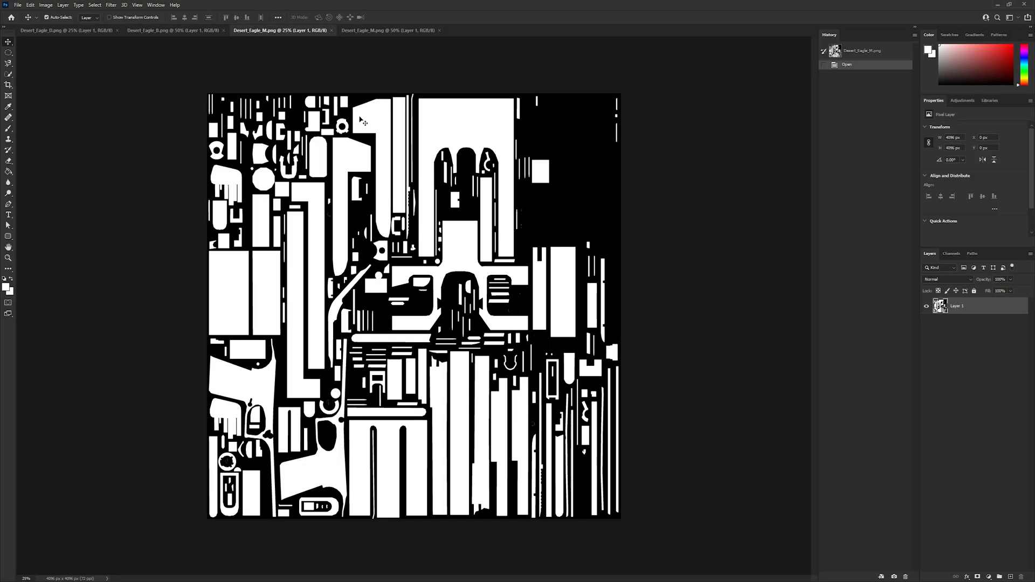
pyautogui.click(388, 30)
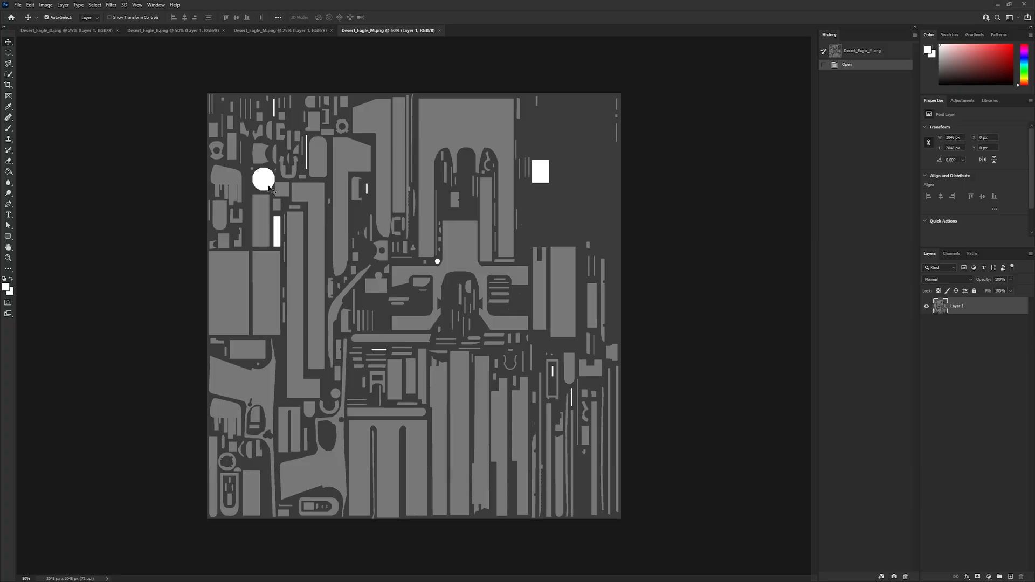
pyautogui.click(54, 30)
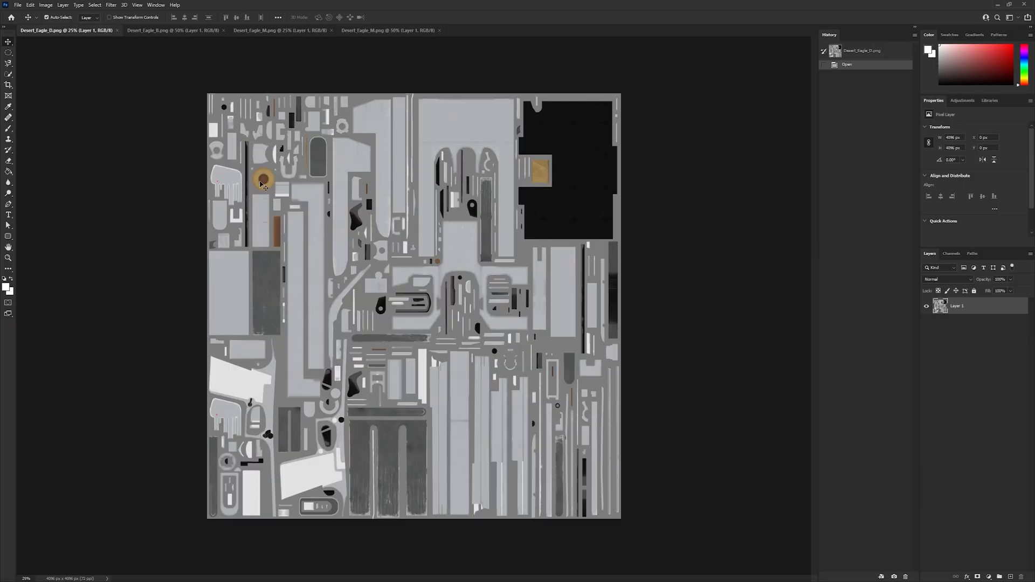
pyautogui.click(388, 30)
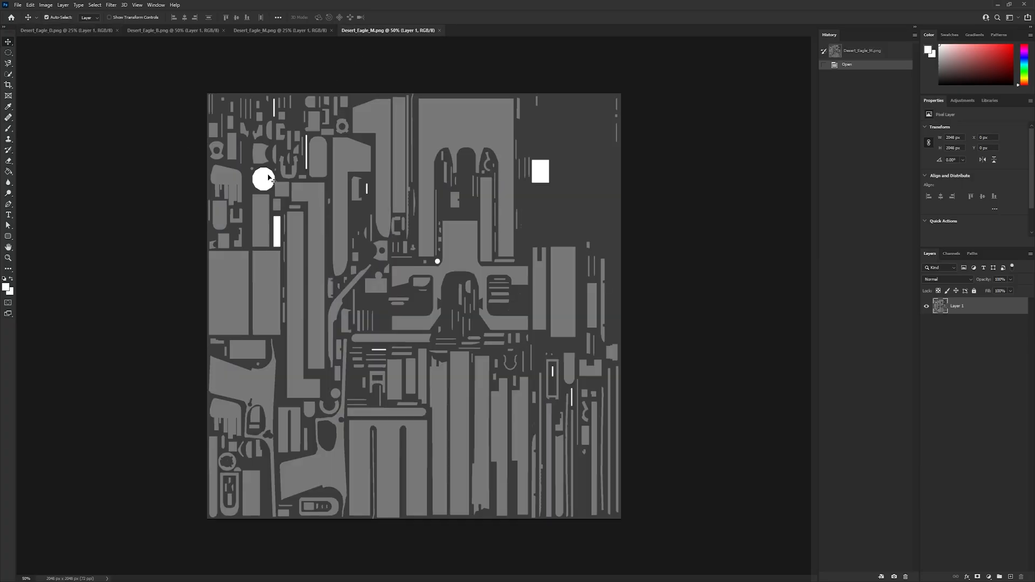
pyautogui.moveTo(437, 284)
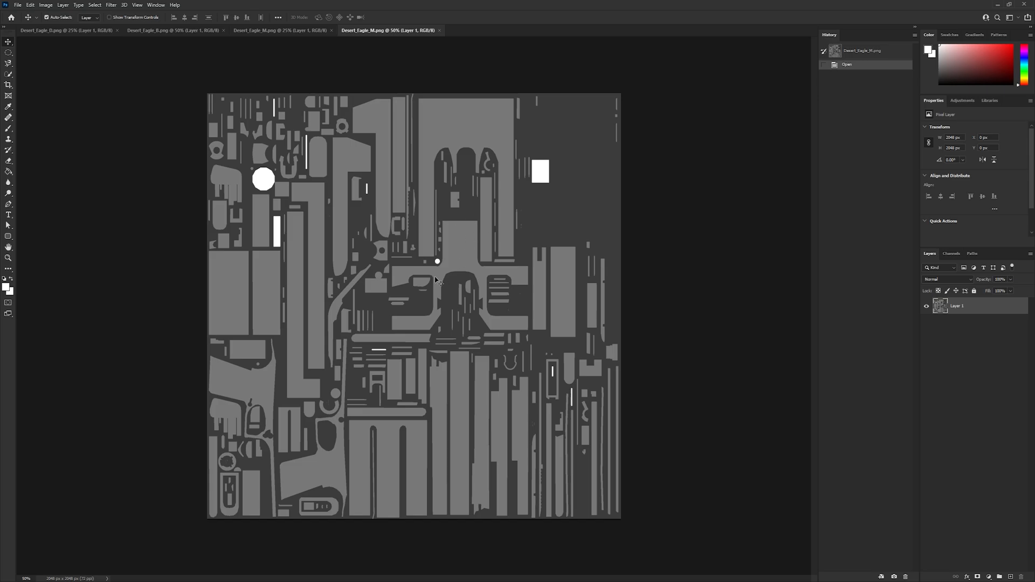
pyautogui.moveTo(389, 256)
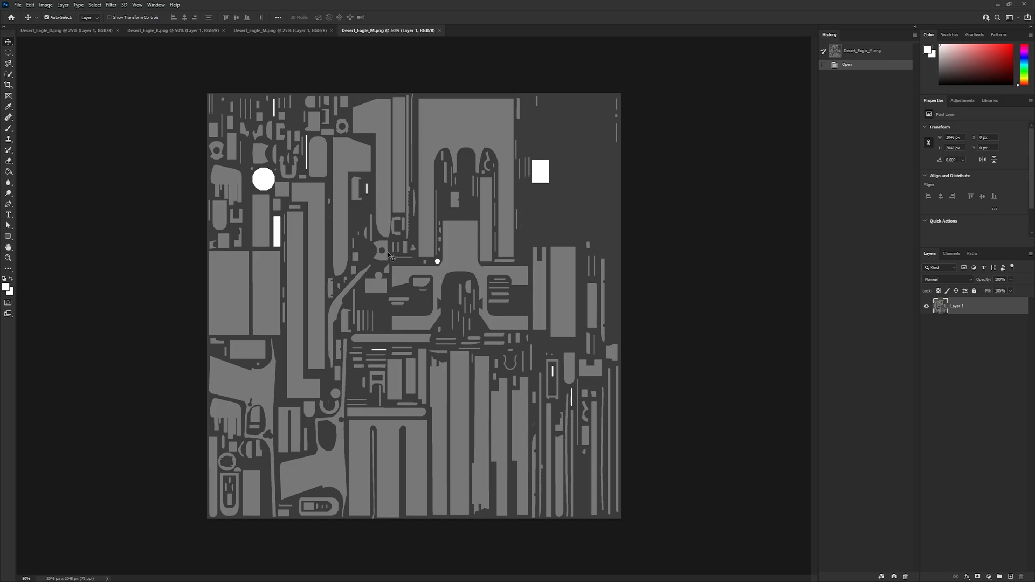
pyautogui.moveTo(190, 282)
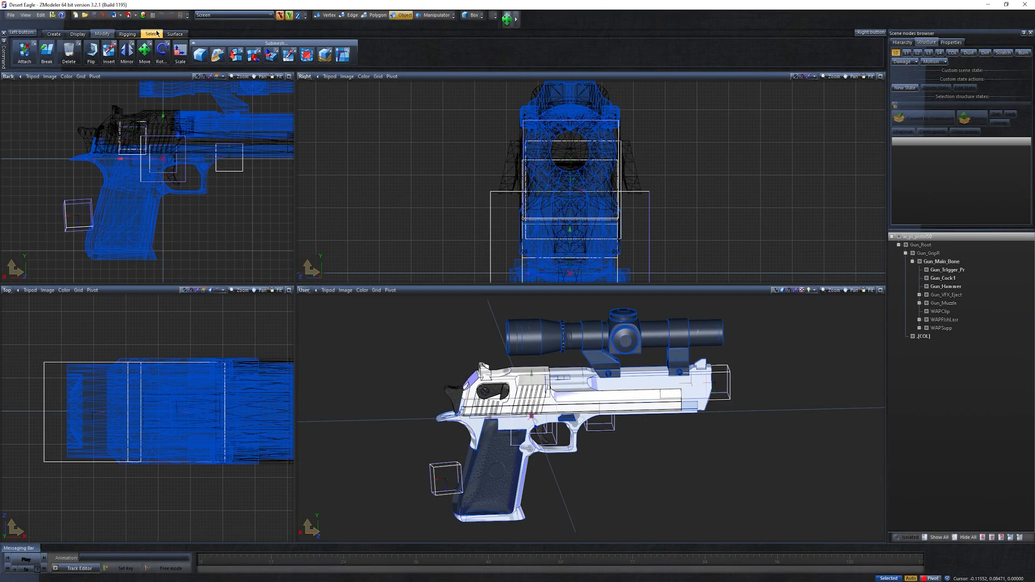
# Show the Material Browser listing the Desert Eagle, Scope, Lens and Grip materials
pyautogui.click(161, 58)
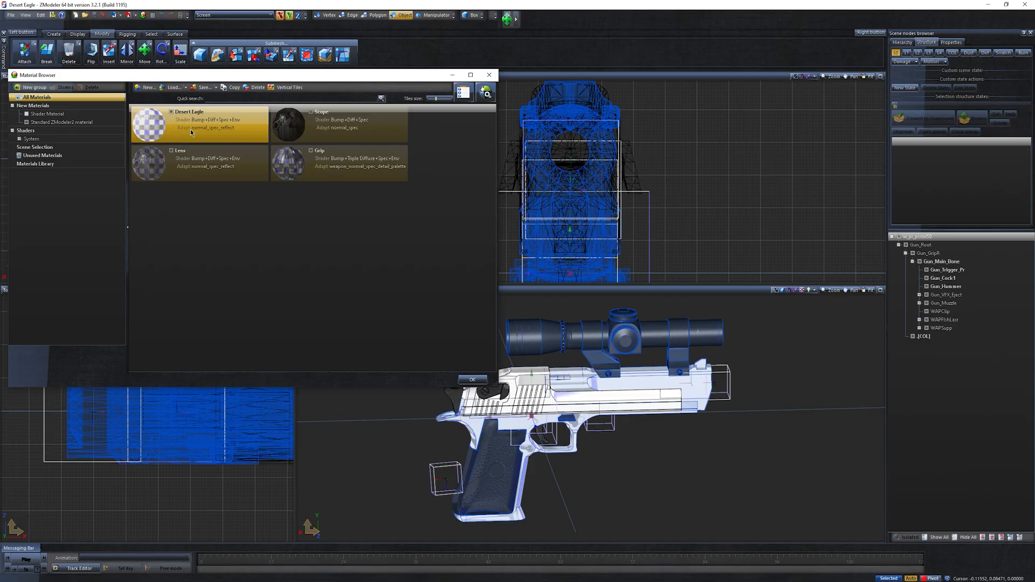
pyautogui.moveTo(173, 134)
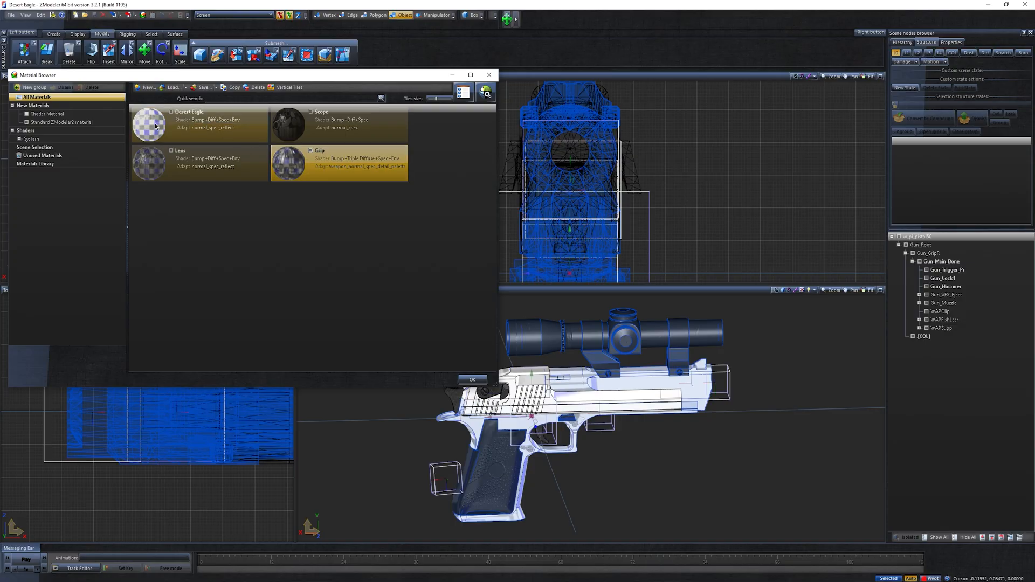
# Have the Desert Eagle material adopt the GTA V normal_spec_reflect shader
pyautogui.click(482, 93)
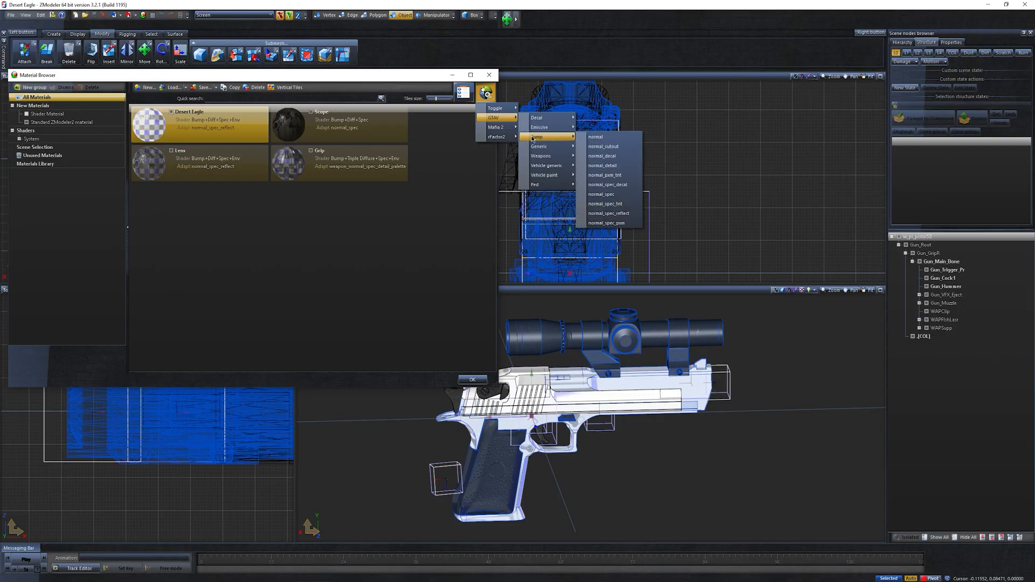
pyautogui.moveTo(607, 194)
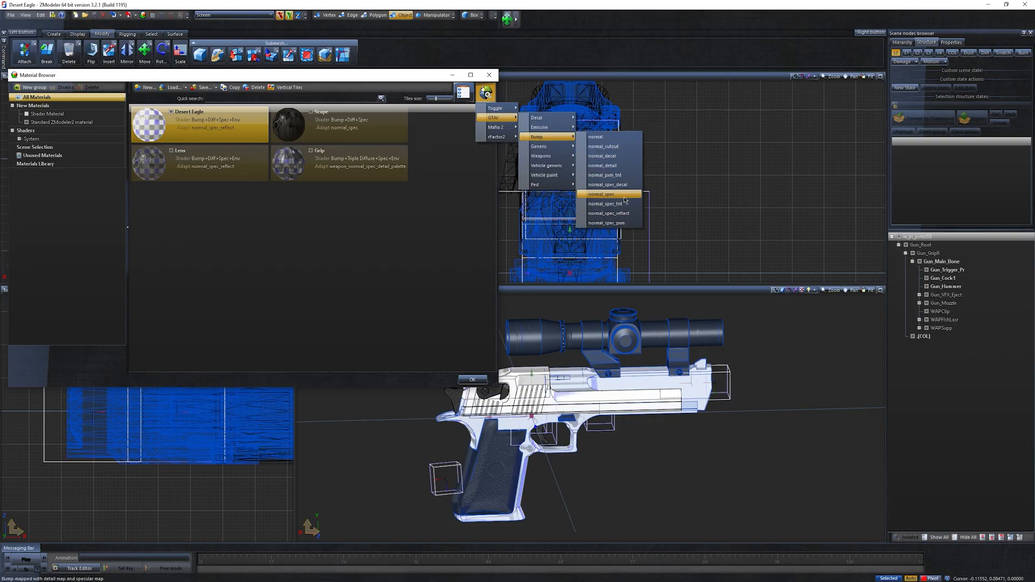
pyautogui.moveTo(609, 213)
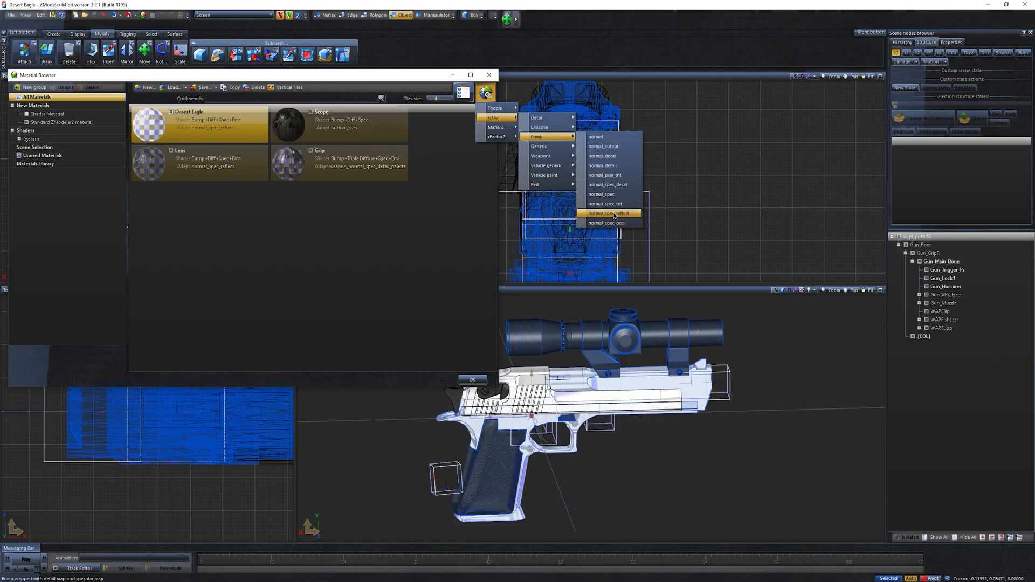
pyautogui.click(607, 212)
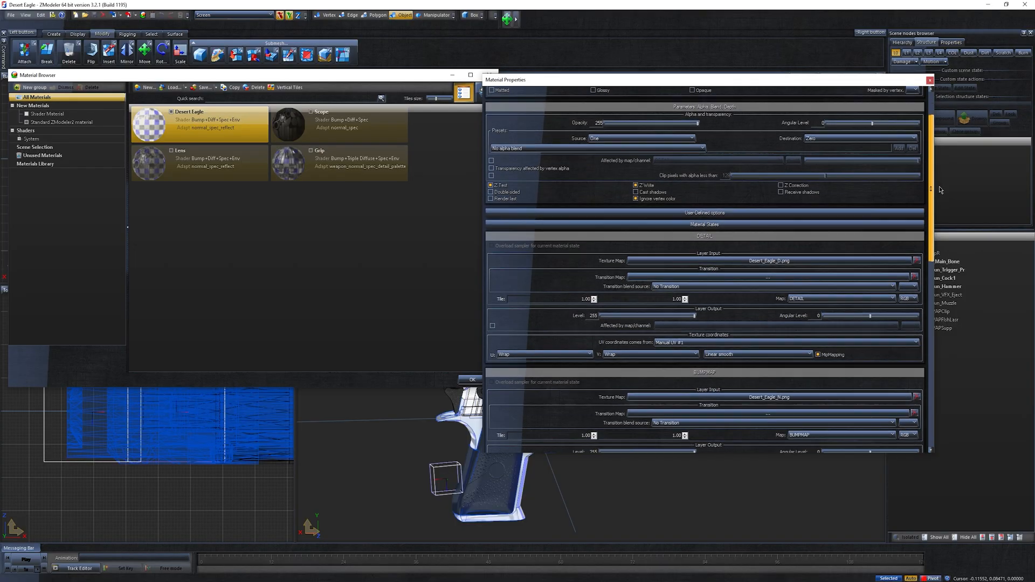
# Scroll the material properties down through the Bump, Spec and env.dds Env map slots
pyautogui.scroll(-3)
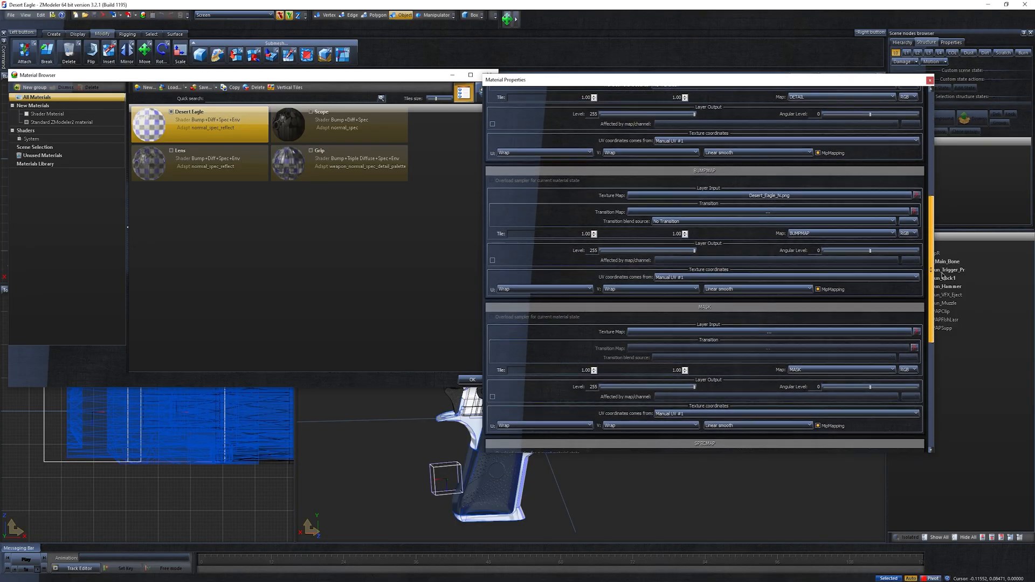
pyautogui.scroll(-3)
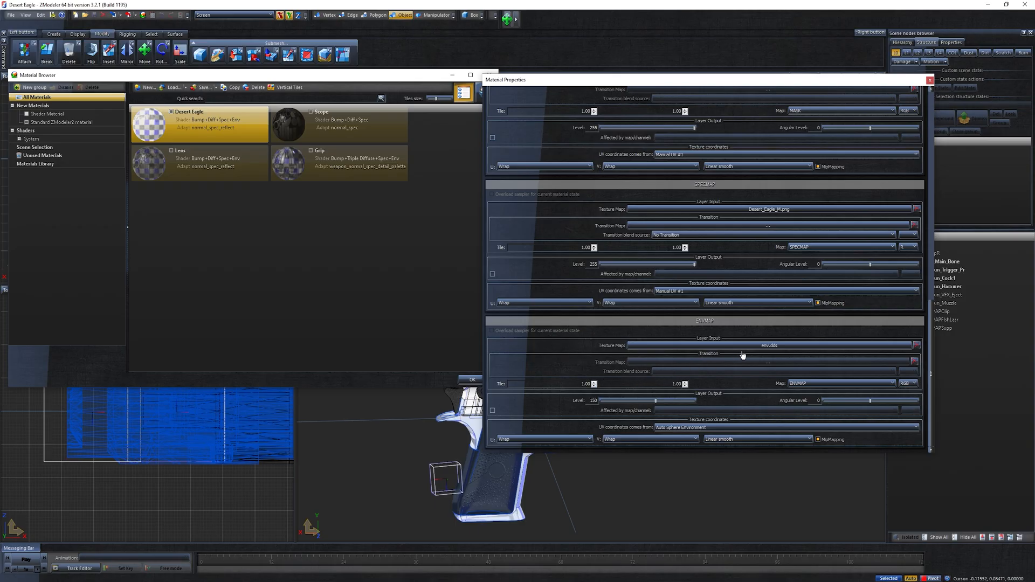
pyautogui.moveTo(553, 405)
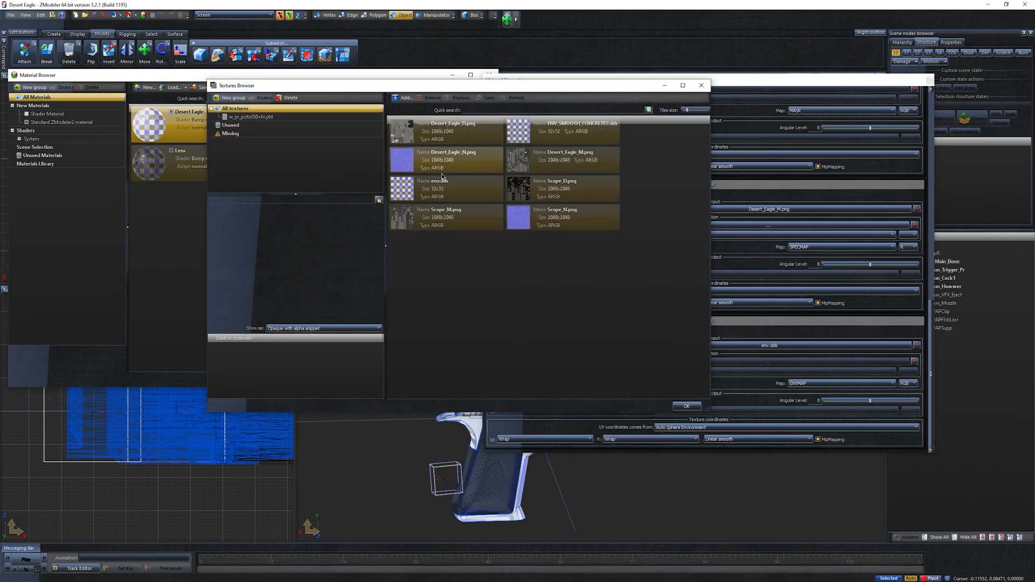
# Preview env.dds in the Textures Browser, used by the Desert Eagle, Lens and Grip materials
pyautogui.click(442, 187)
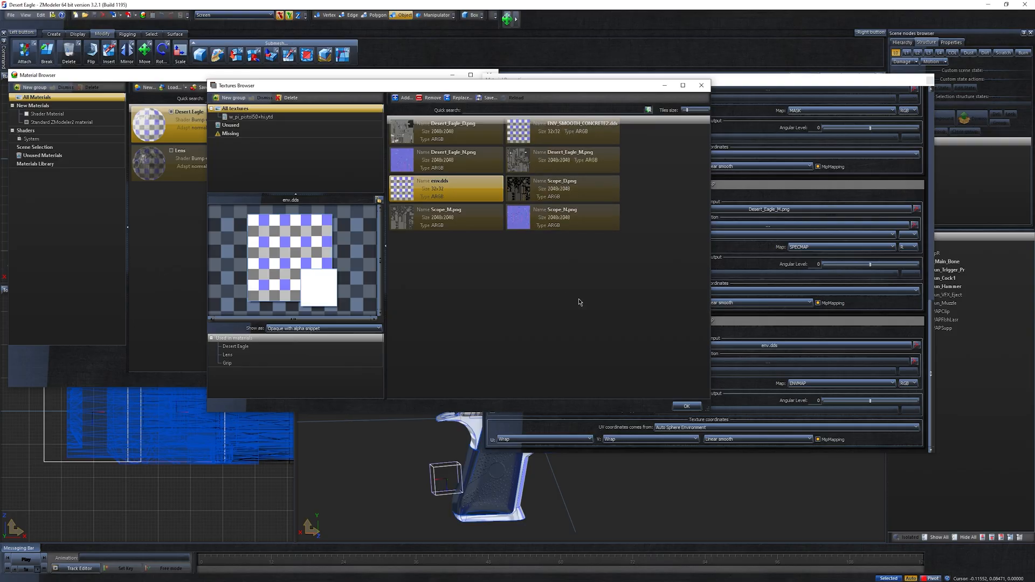
pyautogui.click(685, 405)
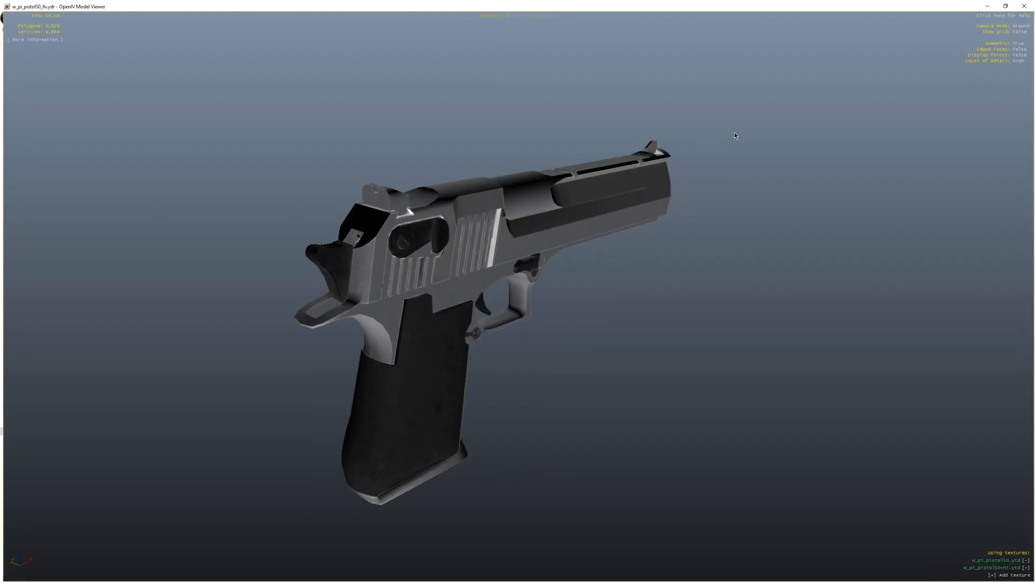
# Rotate the dark-metal Desert Eagle in the Model Viewer to view it from other sides
pyautogui.moveTo(734, 136); pyautogui.dragTo(259, 284)
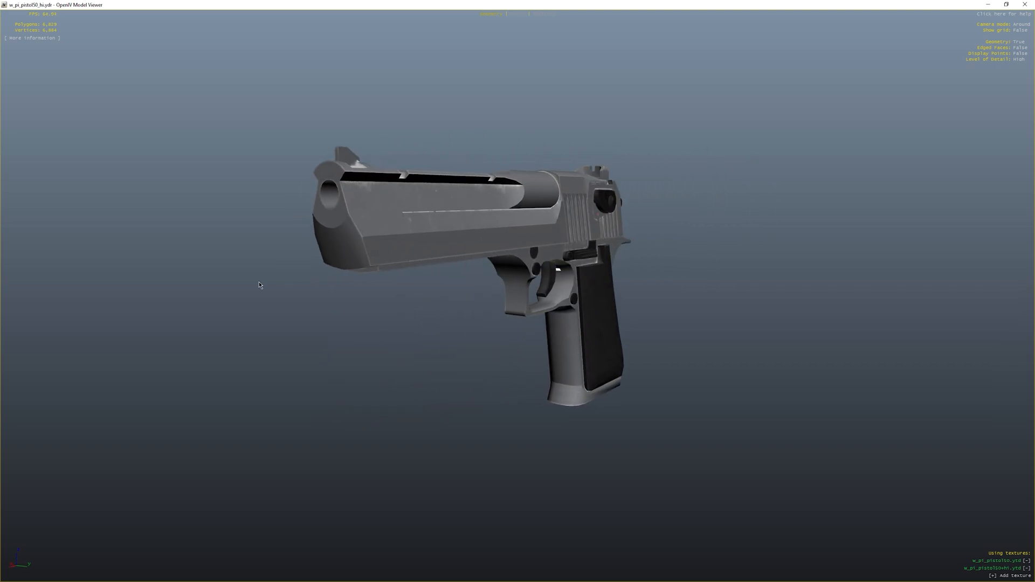
pyautogui.moveTo(259, 284); pyautogui.dragTo(712, 93)
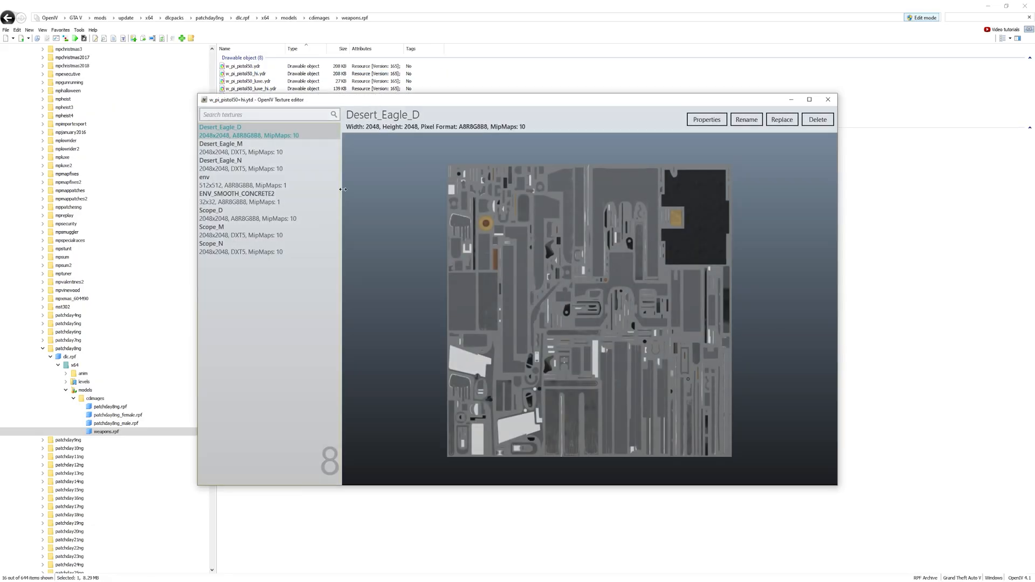
# Maximize the texture editor and preview env (512×512) and ENV_SMOOTH_CONCRETE2 (32×32), ending on env
pyautogui.click(809, 99)
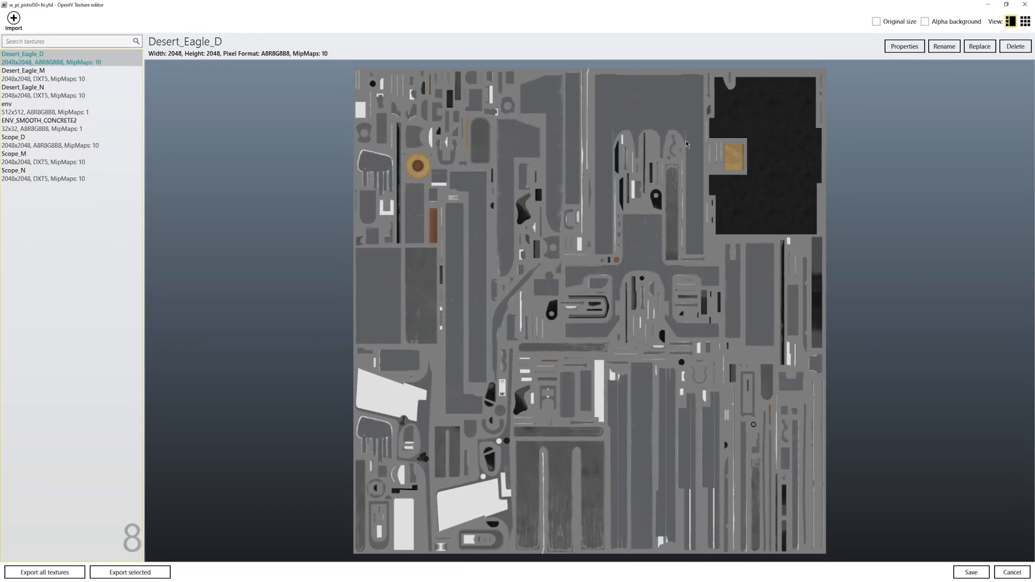
pyautogui.moveTo(386, 295)
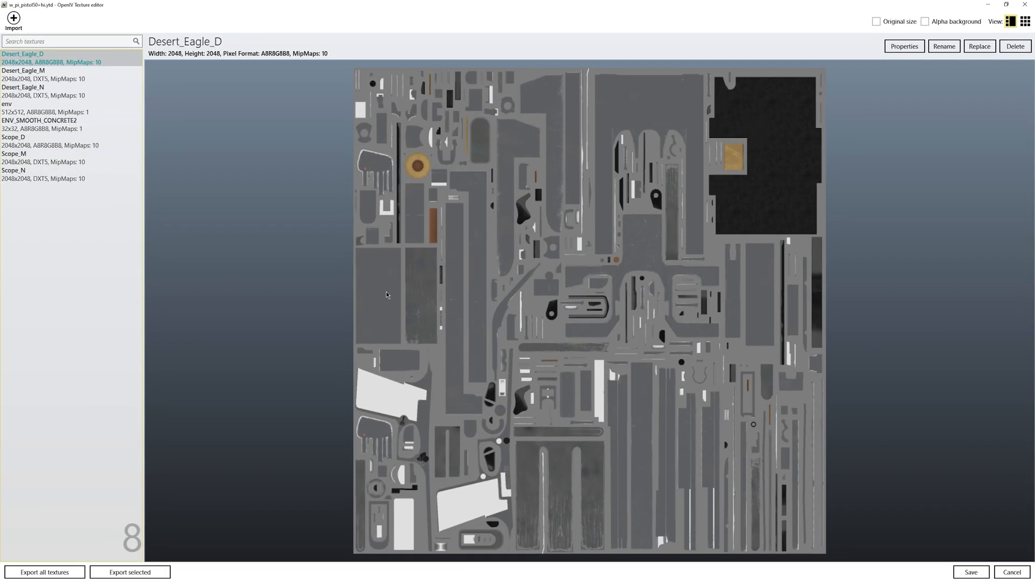
pyautogui.click(13, 104)
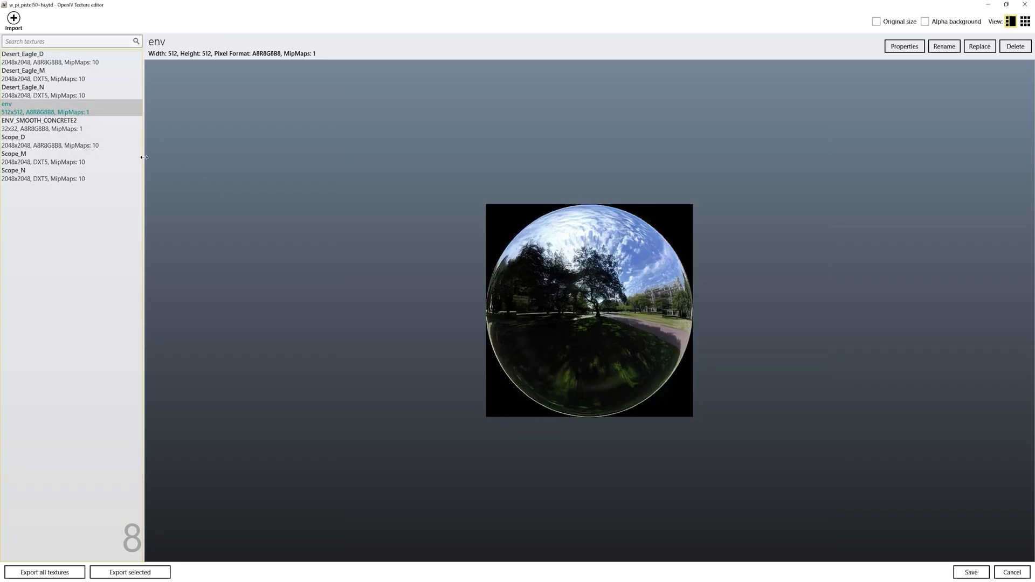
pyautogui.click(44, 120)
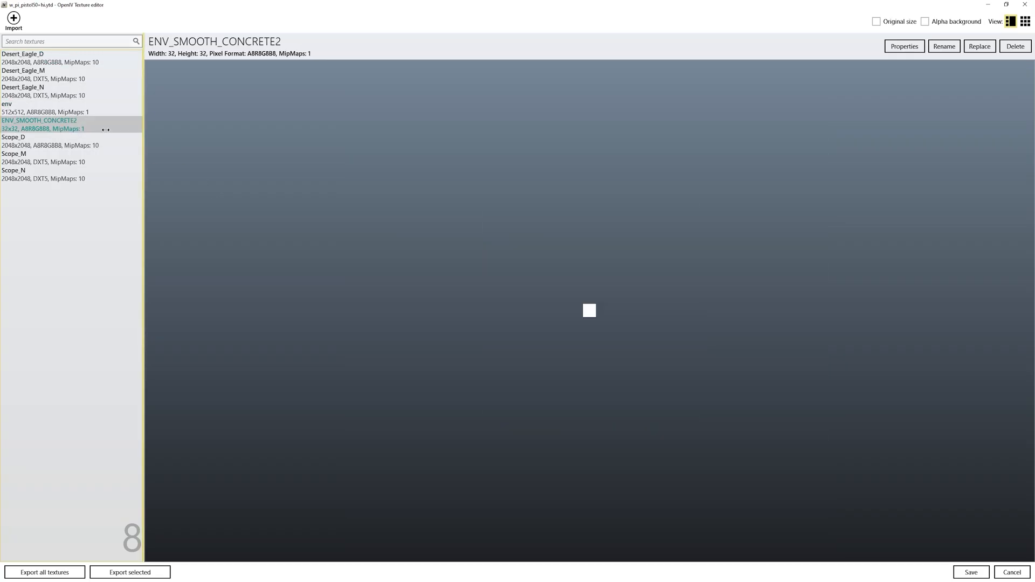
pyautogui.click(13, 104)
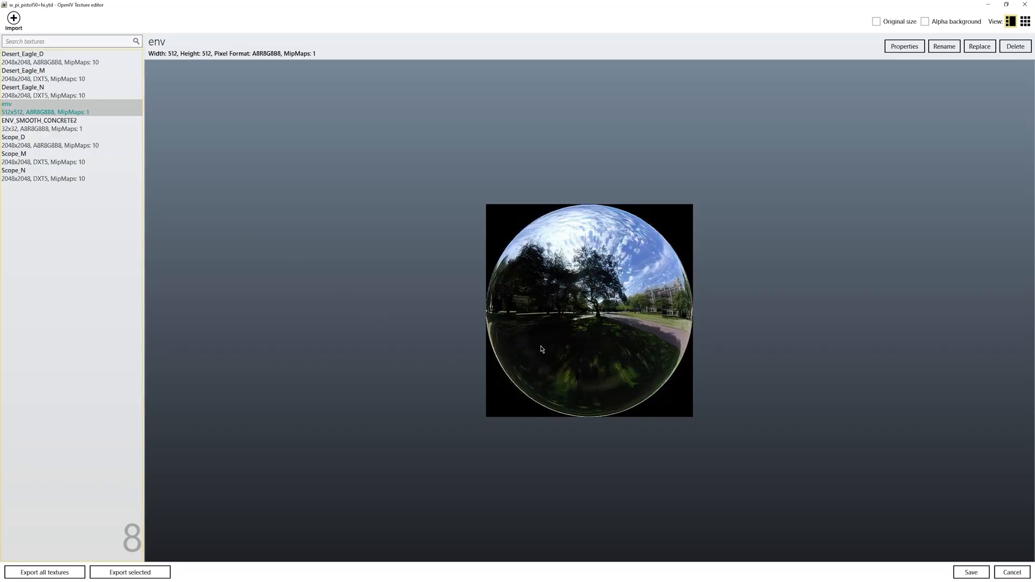
pyautogui.moveTo(524, 353)
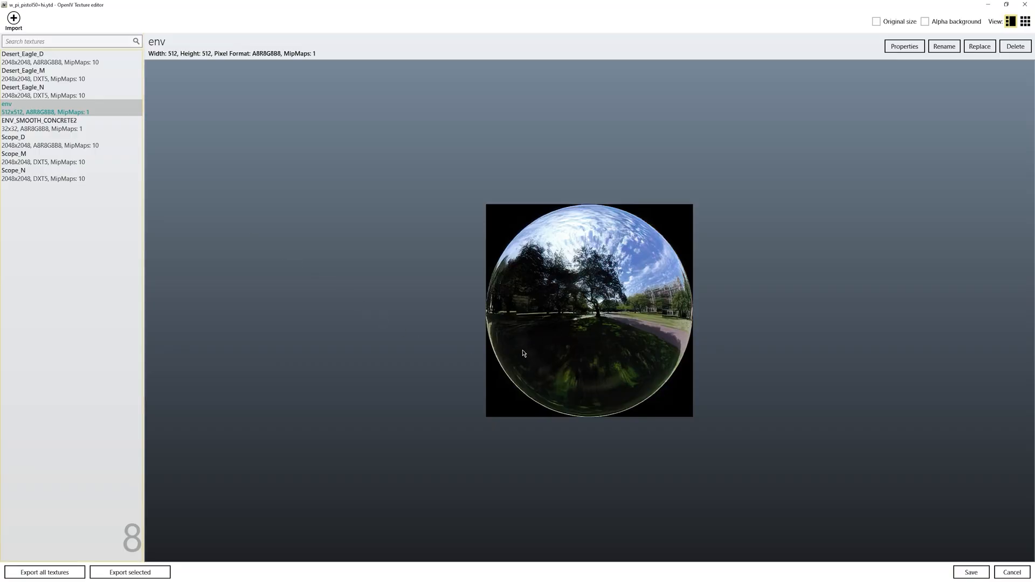